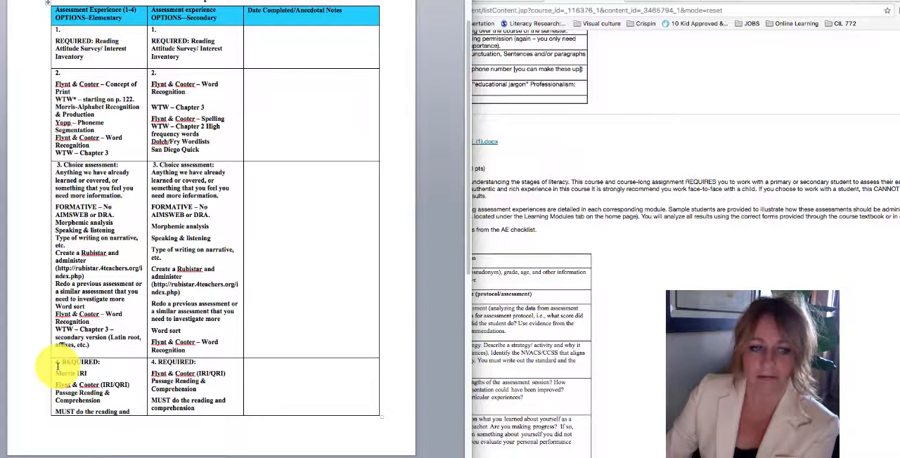
{"action": "scroll", "scroll_direction": "down", "scroll_amount": 3}
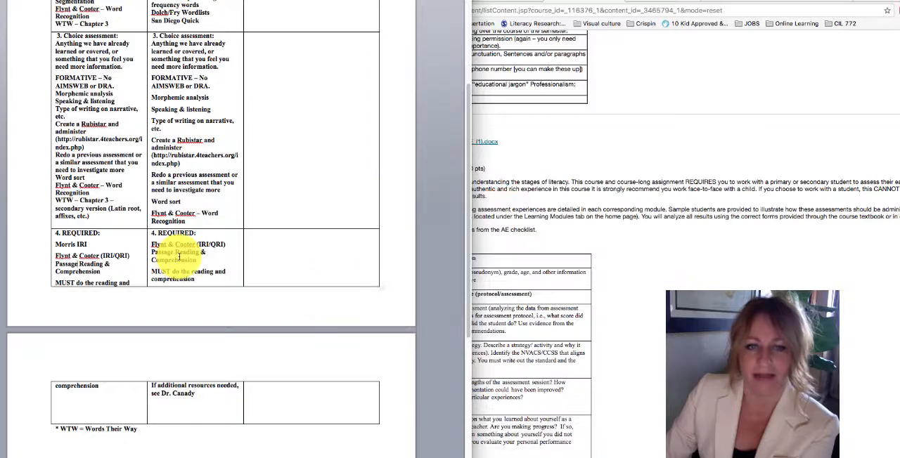
{"action": "scroll", "scroll_direction": "up", "scroll_amount": 3}
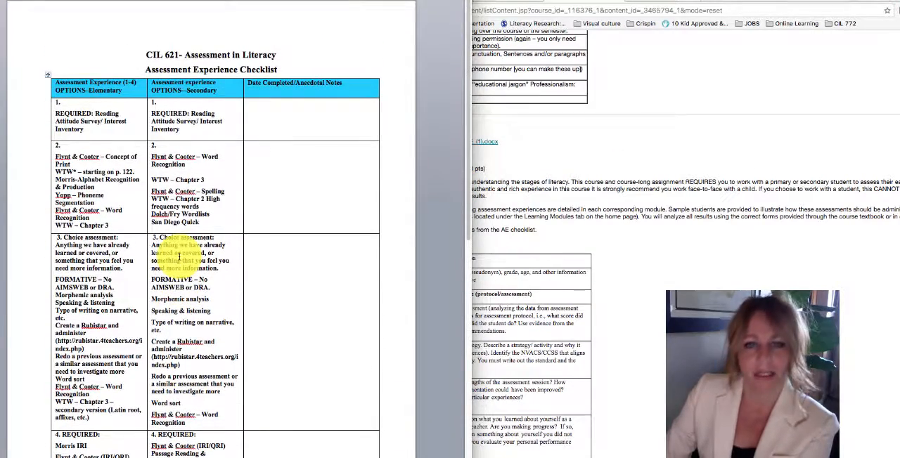